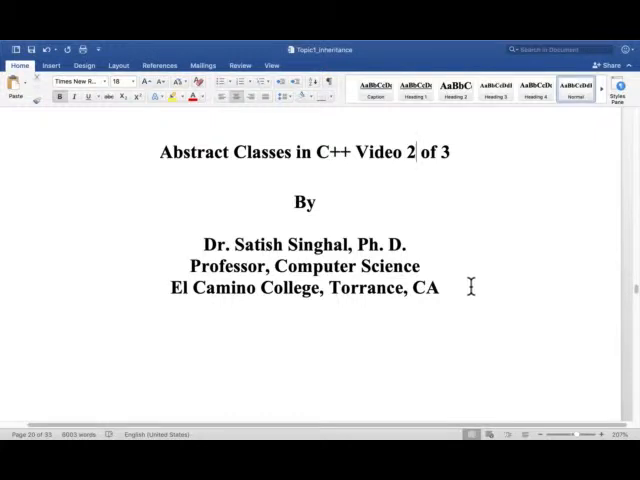
# Highlight the author and title lines, then scroll to the Door diagram and class code
pyautogui.doubleClick(250, 244)
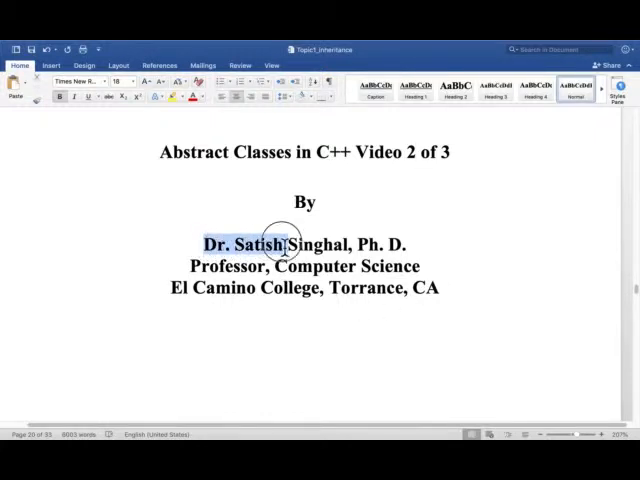
pyautogui.moveTo(285, 244); pyautogui.dragTo(408, 266)
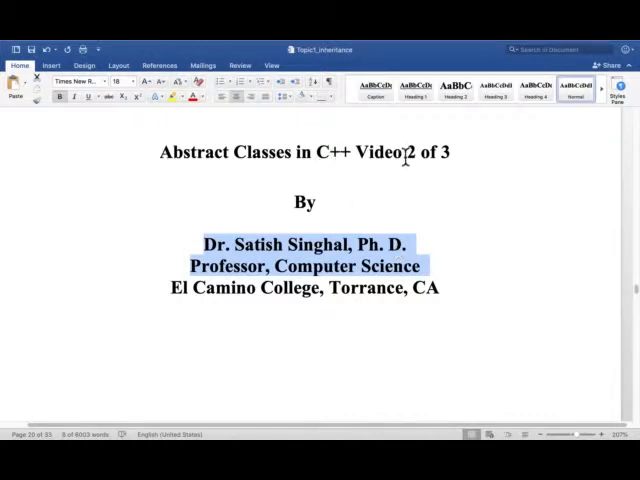
pyautogui.moveTo(430, 227)
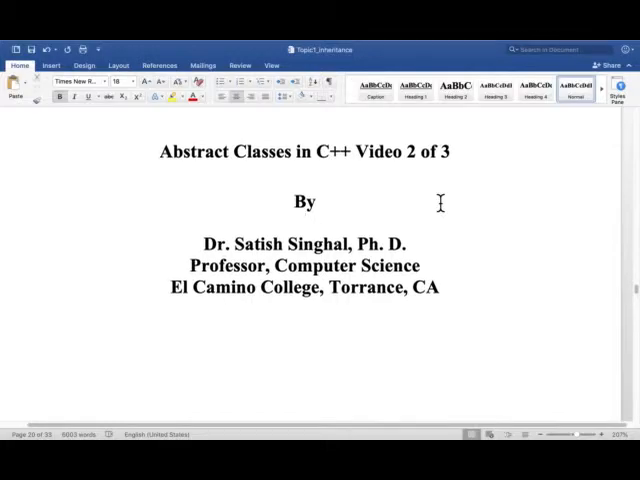
pyautogui.scroll(-3)
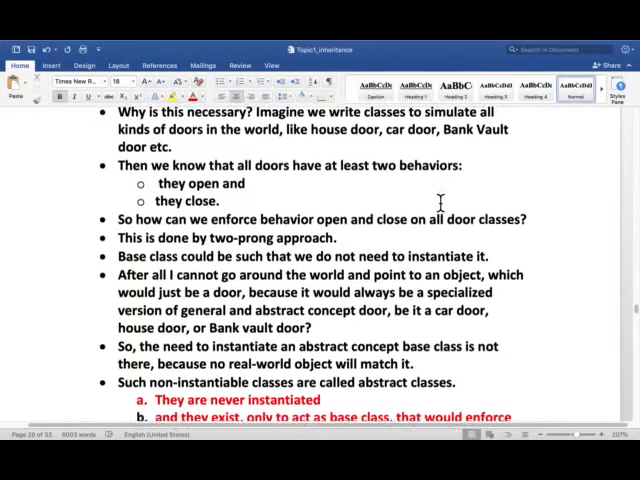
pyautogui.scroll(-3)
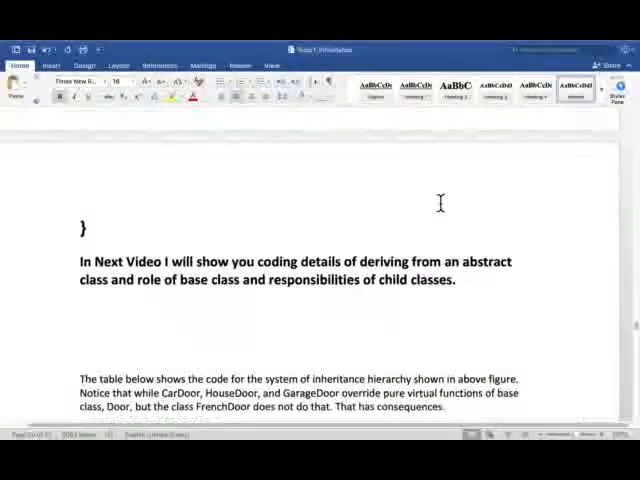
pyautogui.scroll(-3)
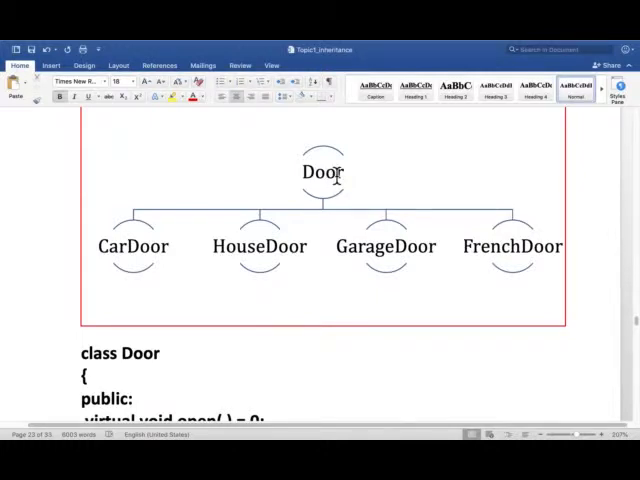
pyautogui.moveTo(360, 186)
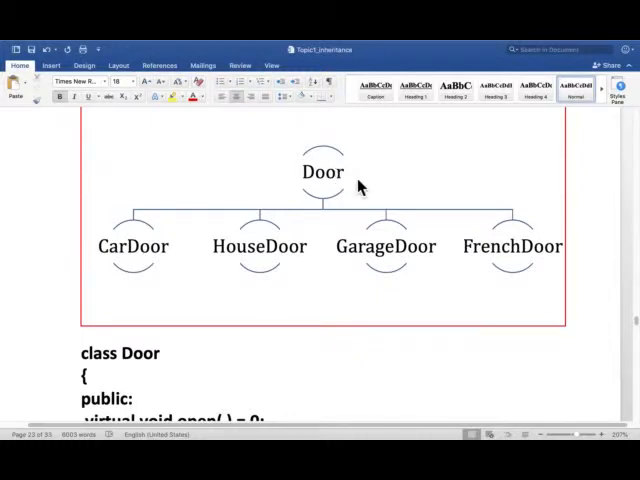
pyautogui.scroll(-3)
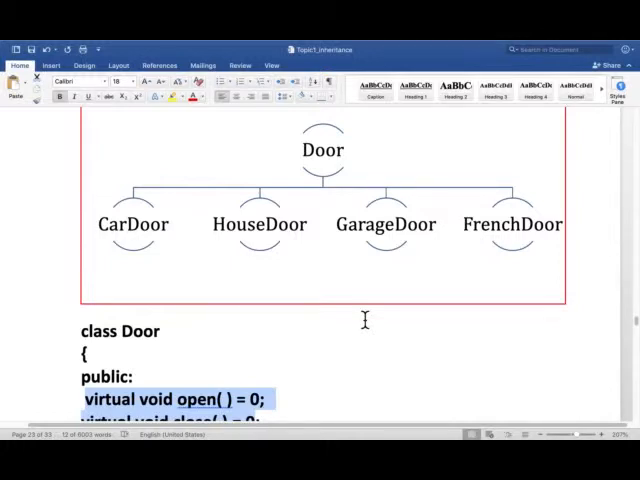
pyautogui.moveTo(372, 253)
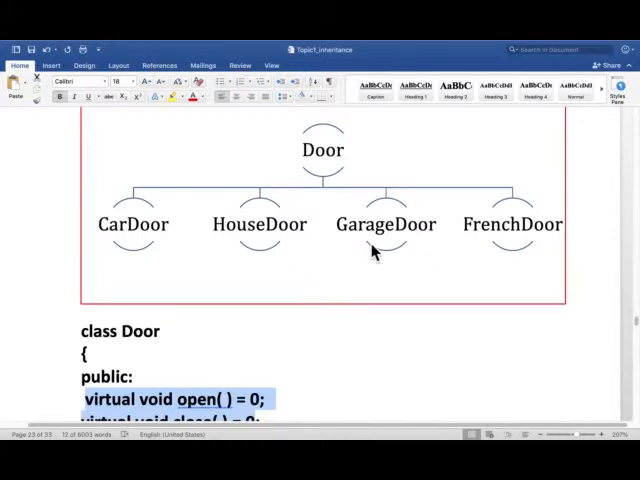
pyautogui.moveTo(210, 237)
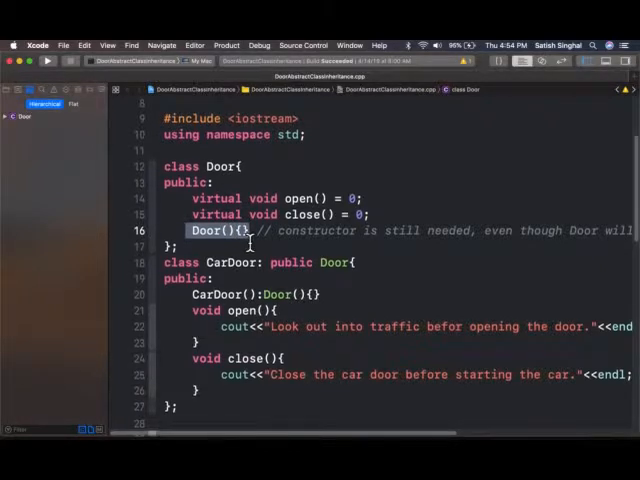
# Scroll DoorAbstractClassInheritance.cpp from class Door down to main()
pyautogui.scroll(-3)
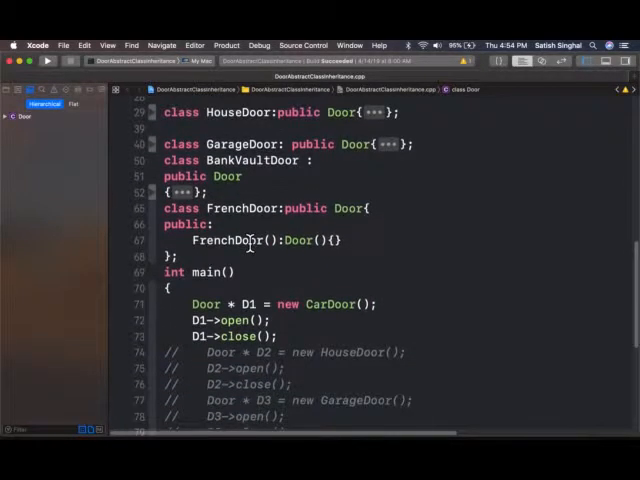
pyautogui.scroll(-3)
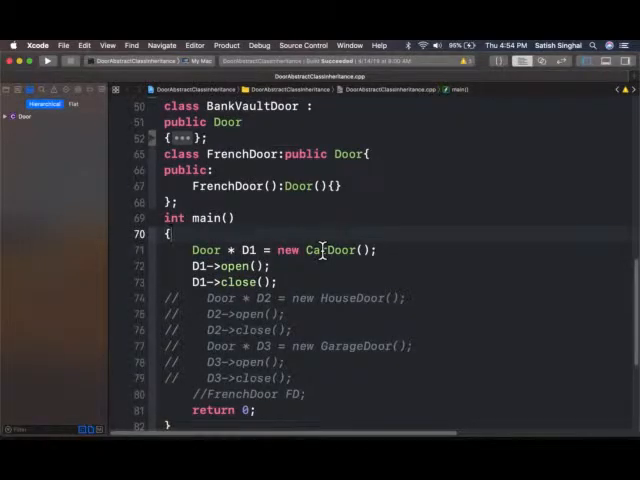
# Add a new line at the top of main and type 'Door'
pyautogui.press('Return')
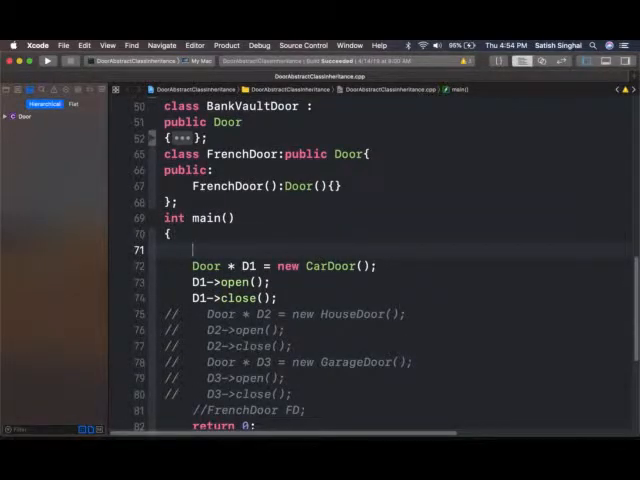
pyautogui.write('Door: public Door{')
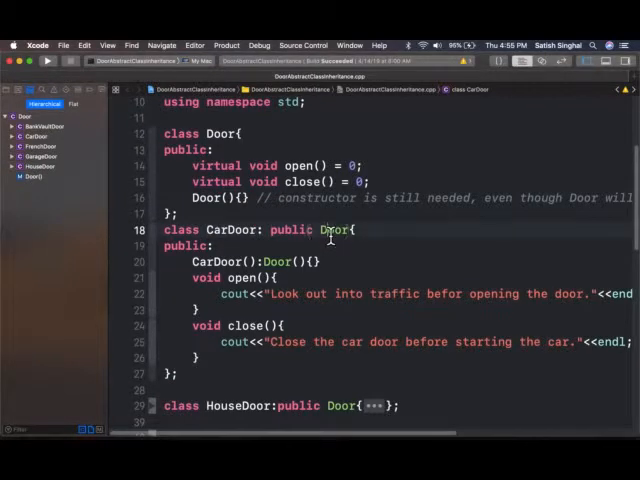
# Highlight Door, its public section, CarDoor and the Door base constructor call
pyautogui.doubleClick(335, 229)
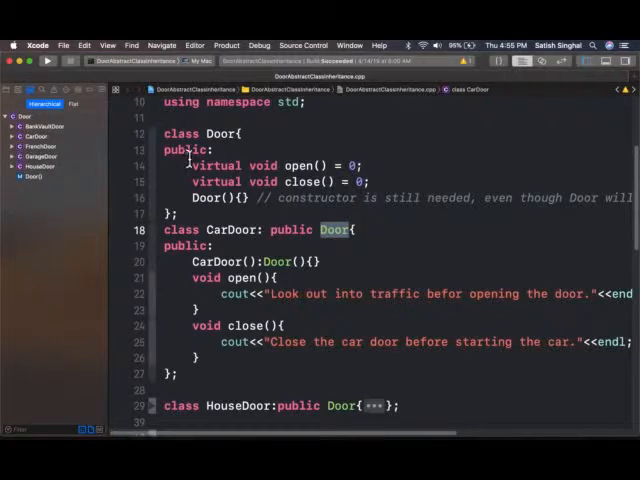
pyautogui.doubleClick(228, 230)
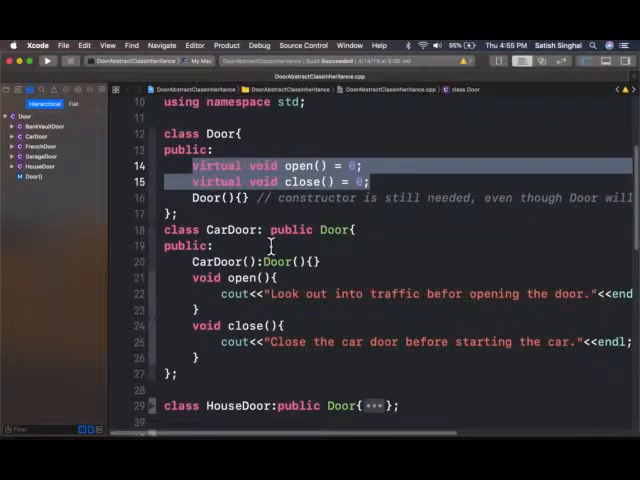
pyautogui.doubleClick(221, 229)
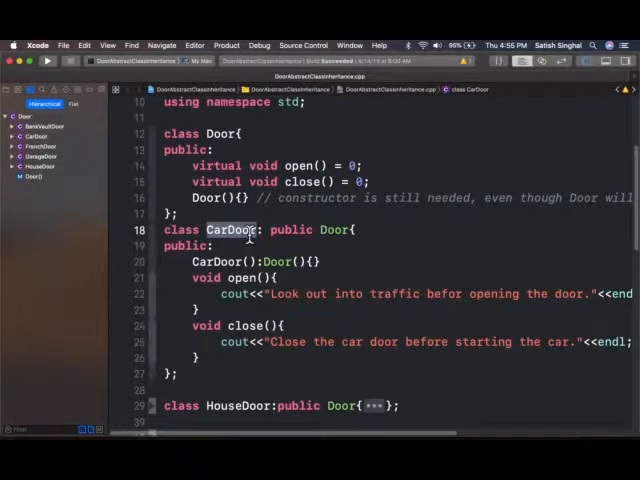
pyautogui.moveTo(305, 186)
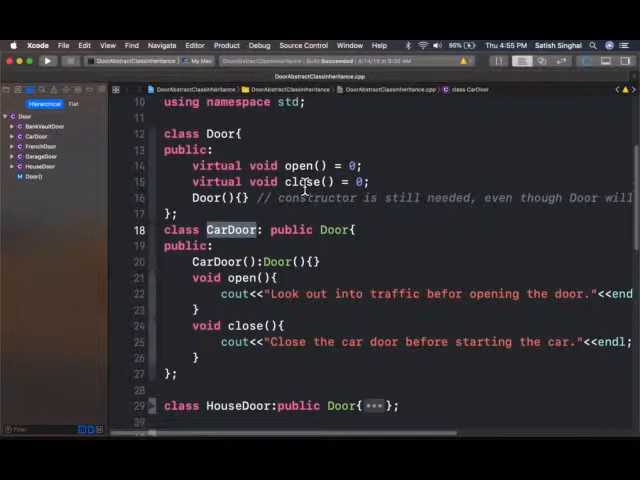
pyautogui.moveTo(378, 251)
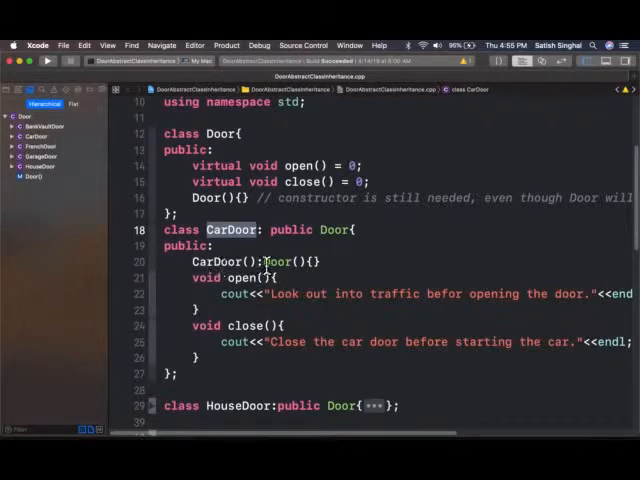
pyautogui.doubleClick(278, 261)
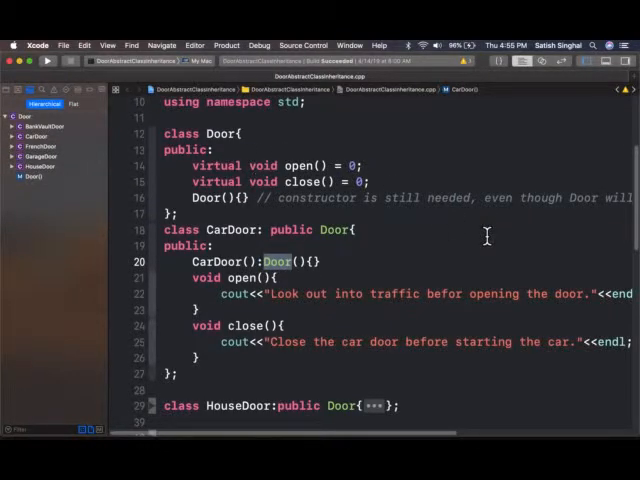
pyautogui.moveTo(472, 237)
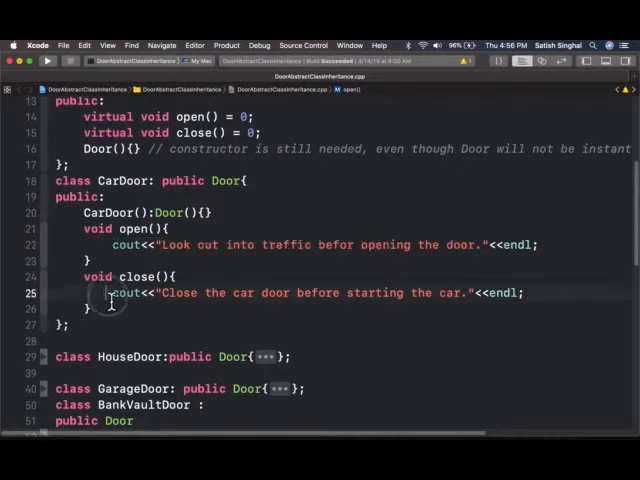
pyautogui.tripleClick(300, 293)
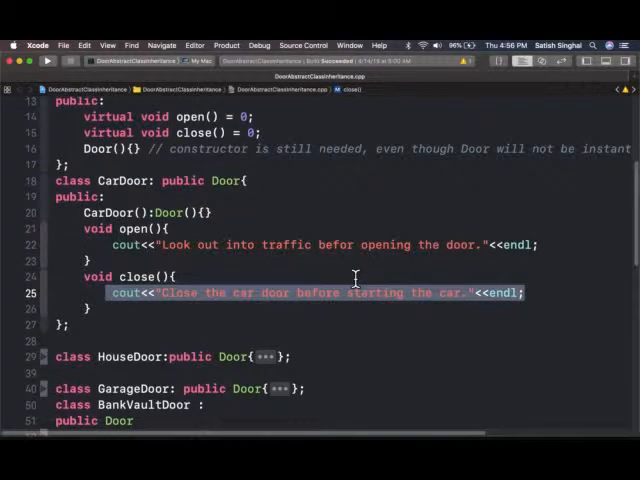
pyautogui.scroll(-3)
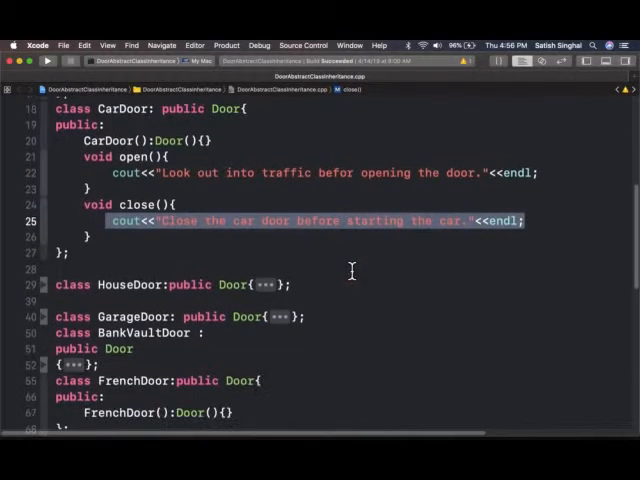
# Highlight main's Door pointer and new CarDoor() expression, naming the pointer D1
pyautogui.scroll(-3)
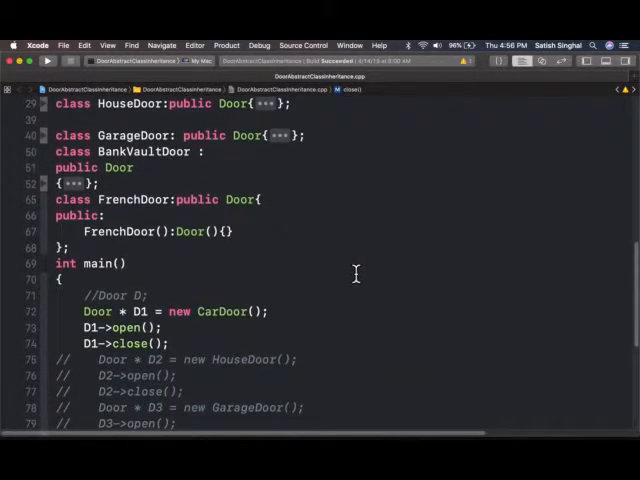
pyautogui.doubleClick(97, 311)
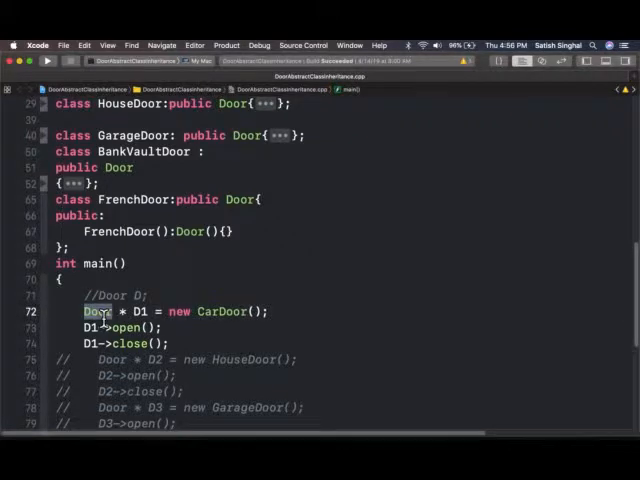
pyautogui.doubleClick(96, 311)
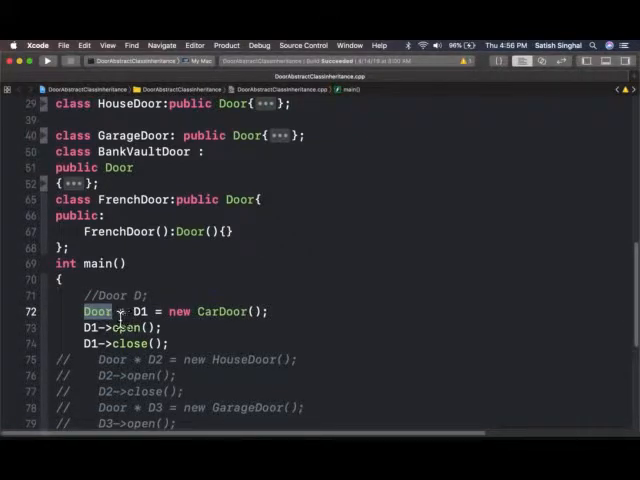
pyautogui.doubleClick(180, 311)
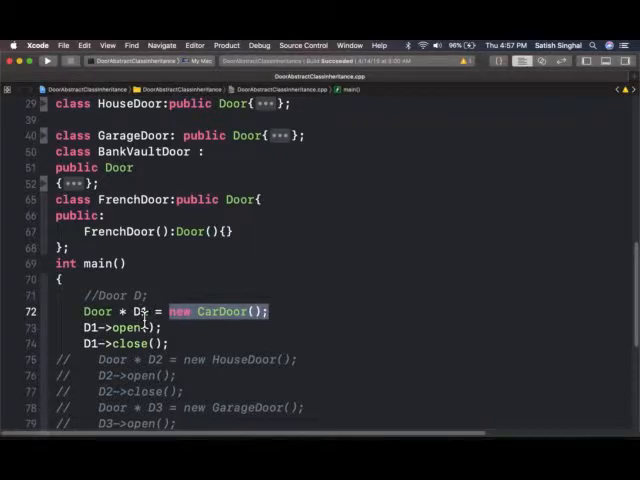
pyautogui.write('1')
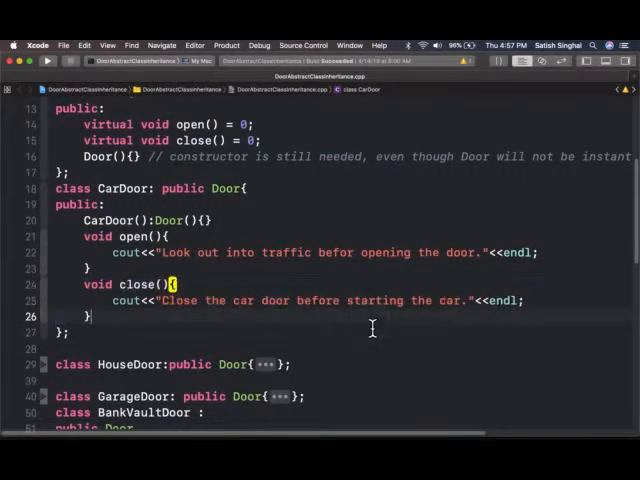
# Scroll back to the CarDoor class with its open and close overrides
pyautogui.scroll(-3)
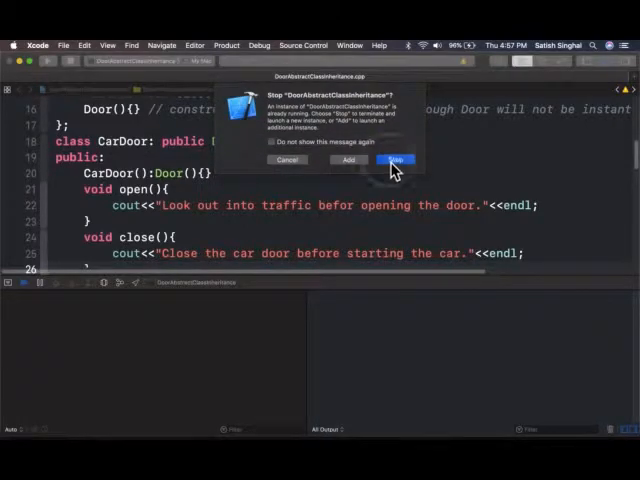
# Stop the running DoorAbstractClassInheritance instance so the program reruns
pyautogui.click(396, 160)
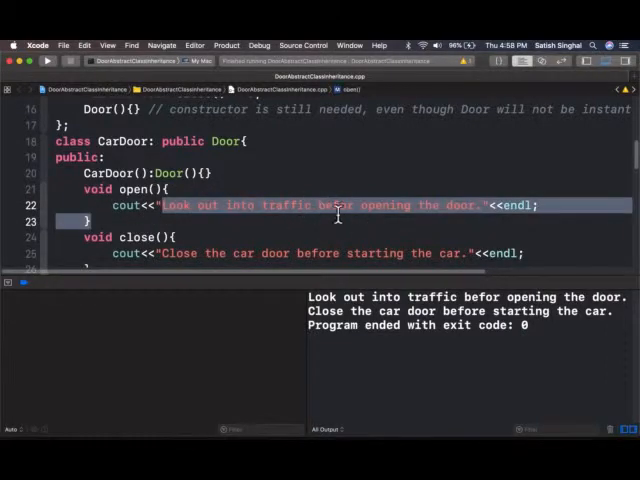
# Clear the pure virtual selection and select CarDoor's whole open() function
pyautogui.scroll(-3)
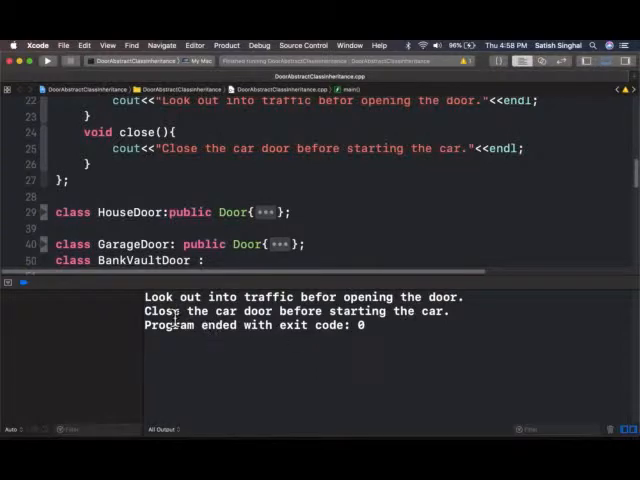
pyautogui.moveTo(412, 311)
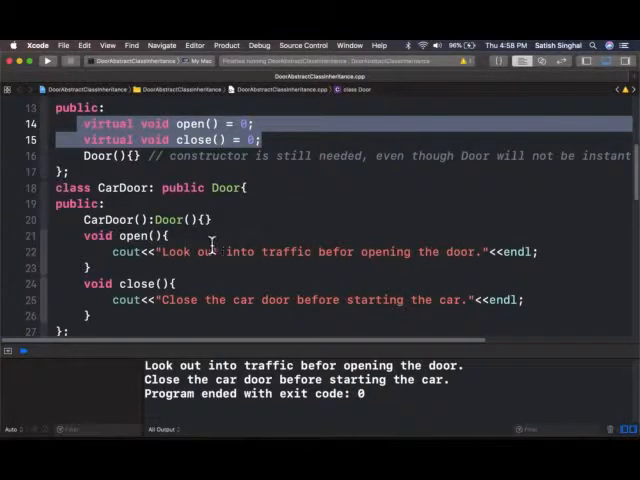
pyautogui.click(130, 252)
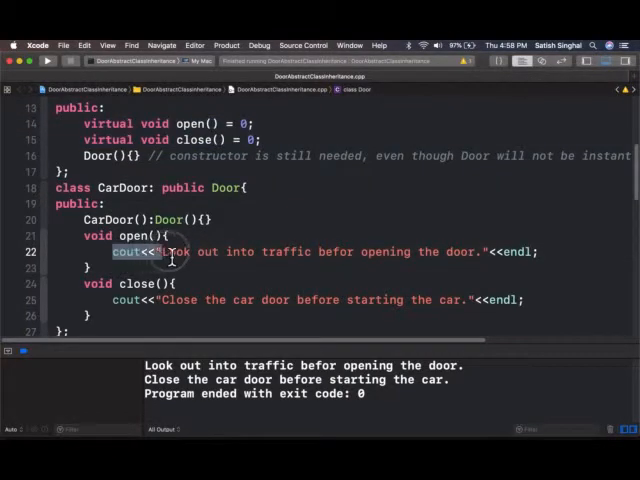
pyautogui.moveTo(165, 251); pyautogui.dragTo(540, 251)
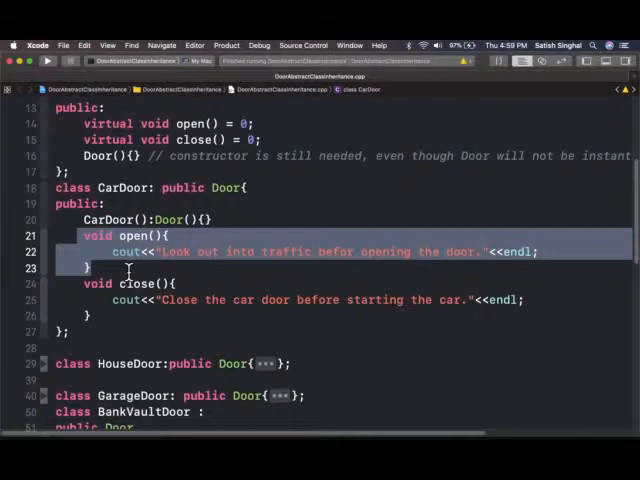
# Comment out CarDoor's open() and view main's abstract class error on line 72
pyautogui.press('cmd+/')
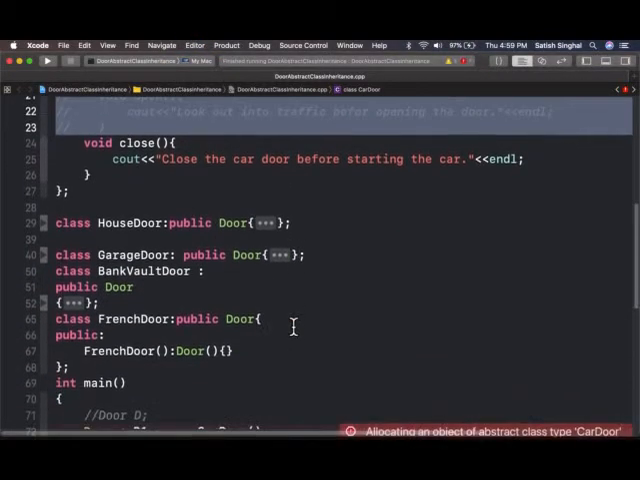
pyautogui.scroll(-3)
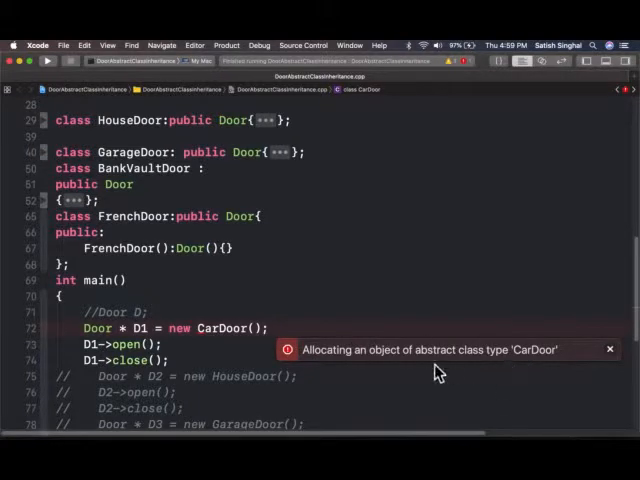
pyautogui.moveTo(463, 369)
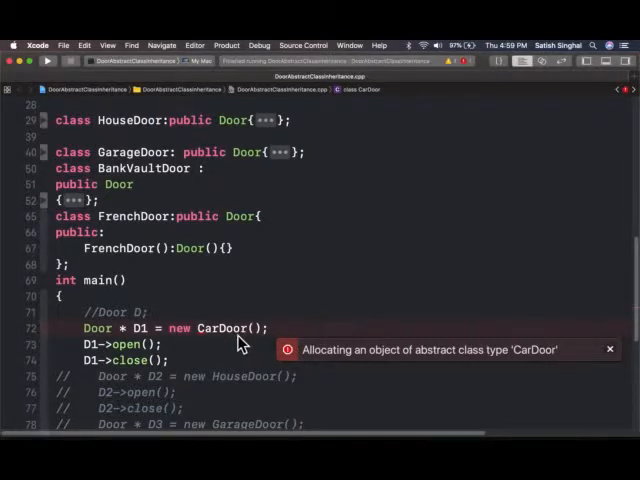
pyautogui.moveTo(360, 325)
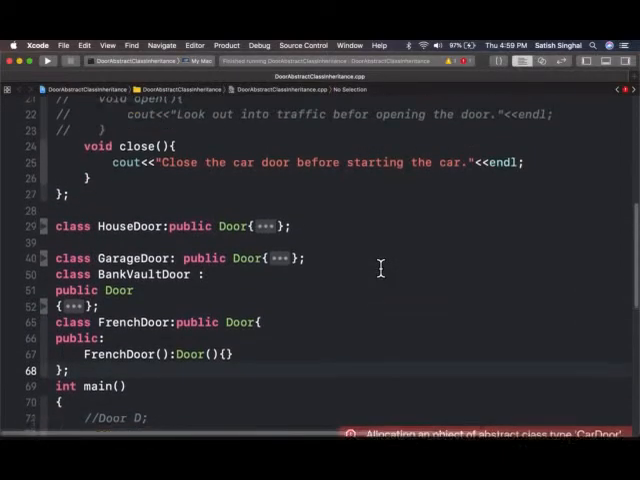
pyautogui.scroll(3)
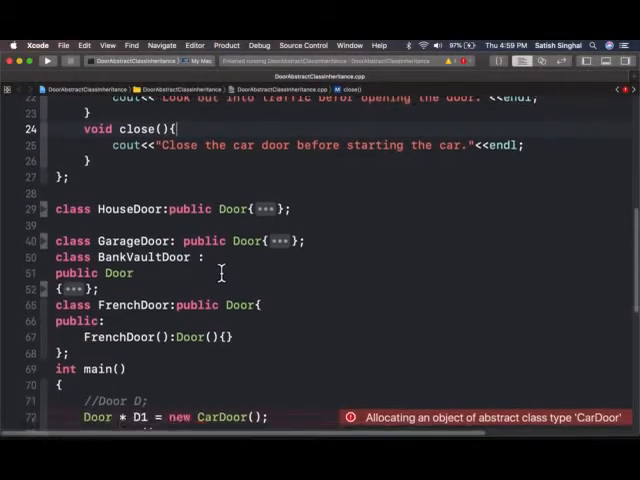
pyautogui.scroll(-3)
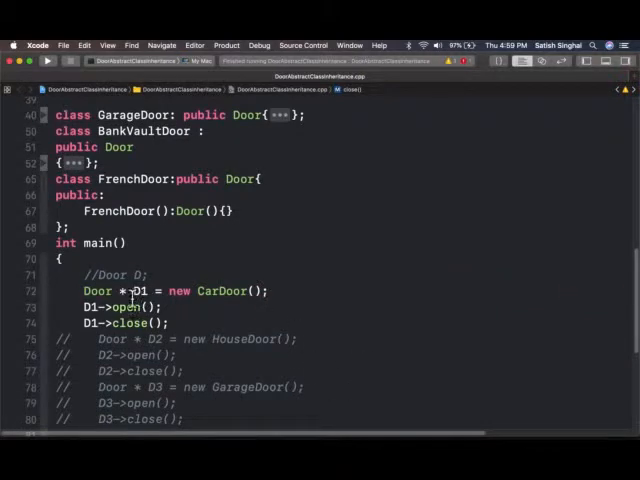
# Select main's CarDoor calls and Door's two pure virtual declarations, then scroll down to main
pyautogui.moveTo(135, 290); pyautogui.dragTo(170, 323)
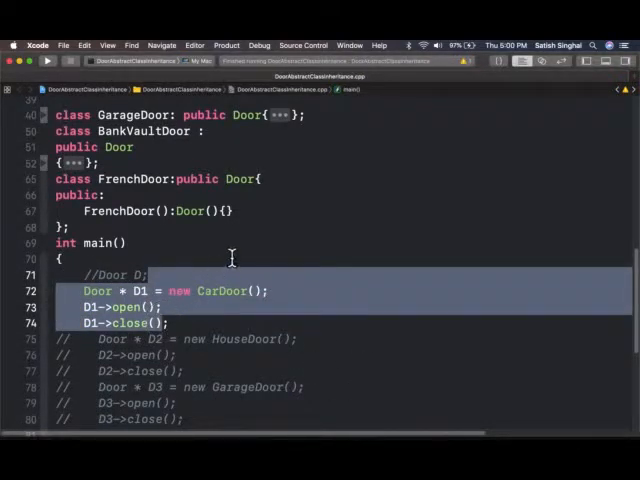
pyautogui.click(183, 262)
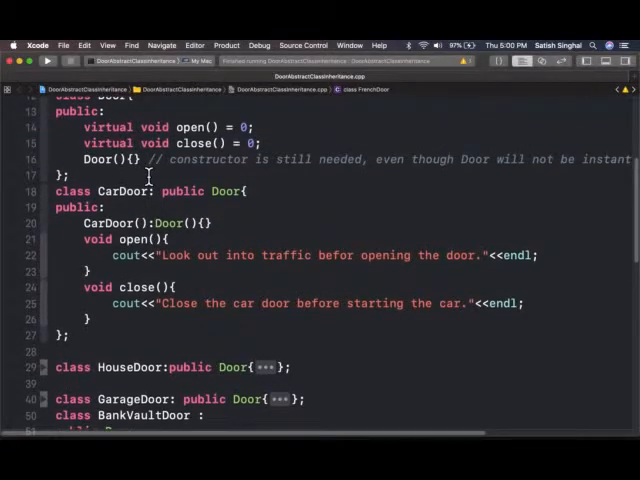
pyautogui.moveTo(84, 127); pyautogui.dragTo(261, 143)
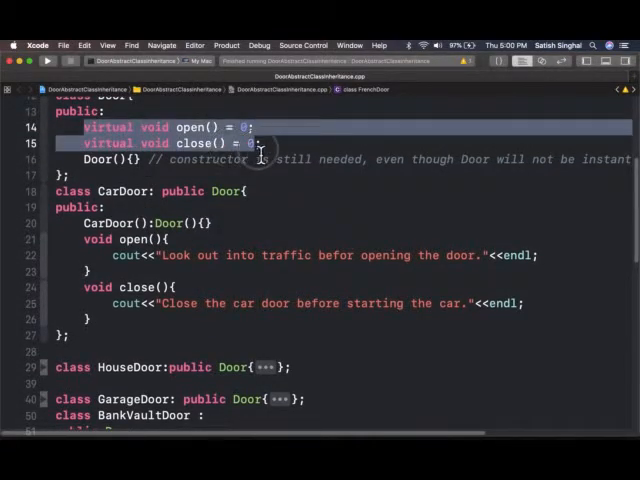
pyautogui.scroll(-3)
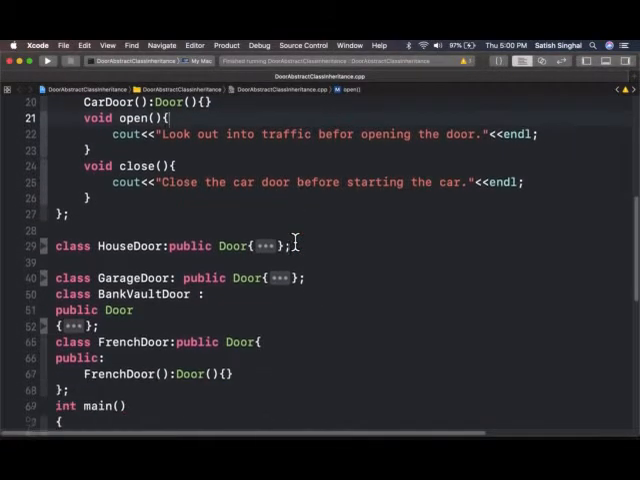
pyautogui.scroll(-3)
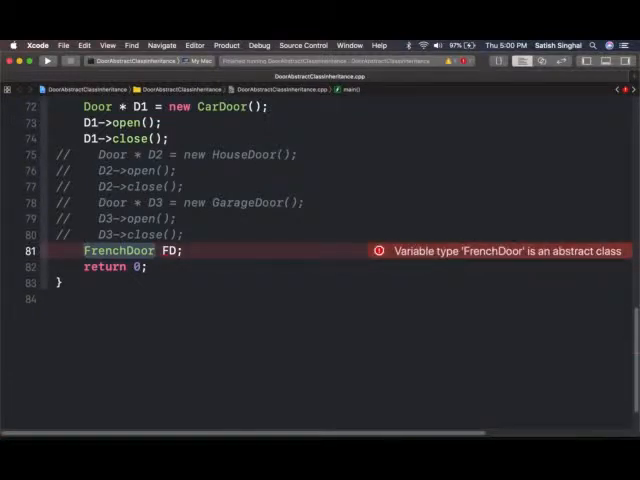
pyautogui.scroll(-3)
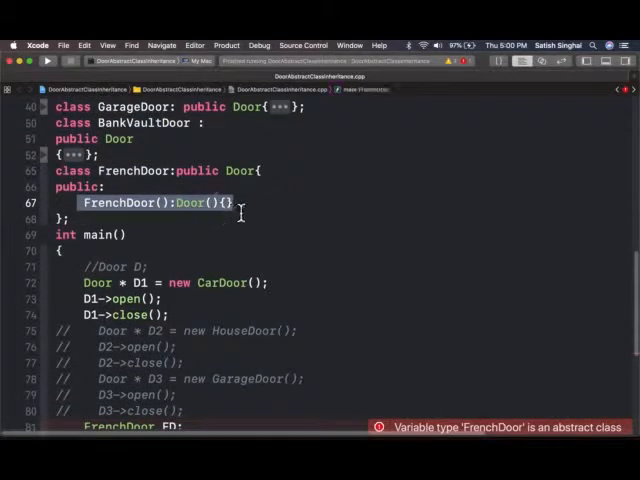
pyautogui.scroll(-3)
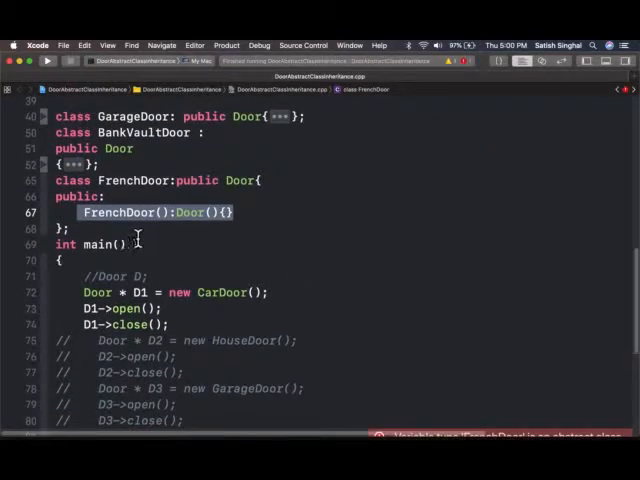
pyautogui.moveTo(274, 255)
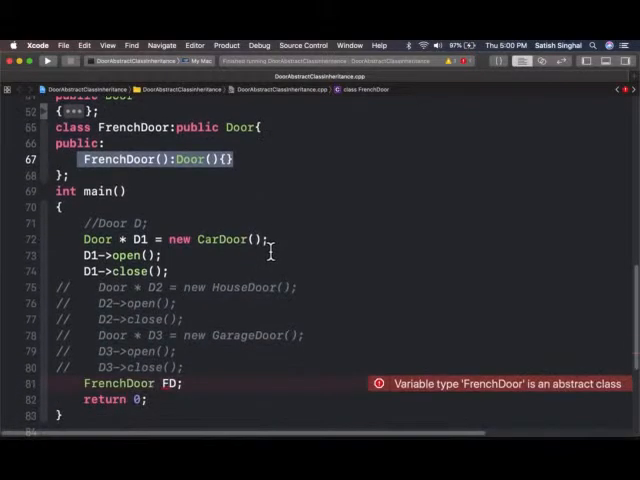
pyautogui.scroll(-3)
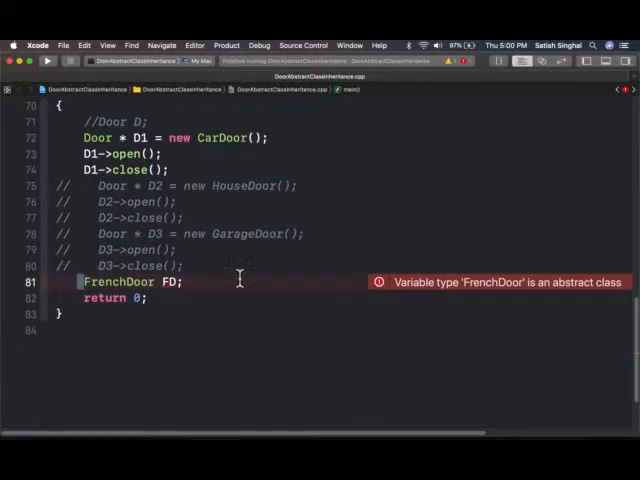
# Comment out the 'FrenchDoor FD;' declaration on line 81 with //
pyautogui.write('//')
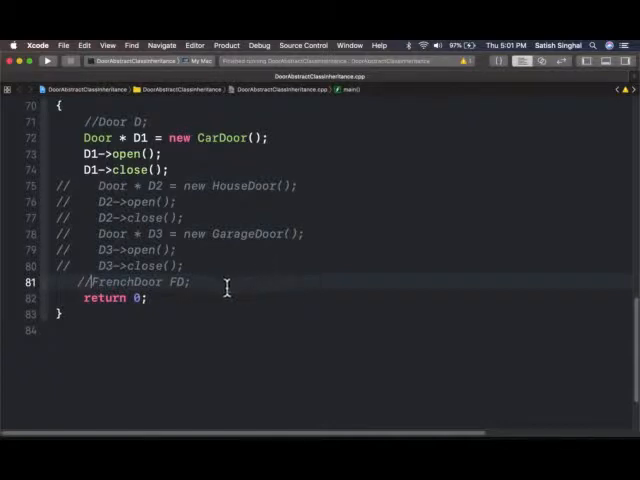
pyautogui.moveTo(375, 297)
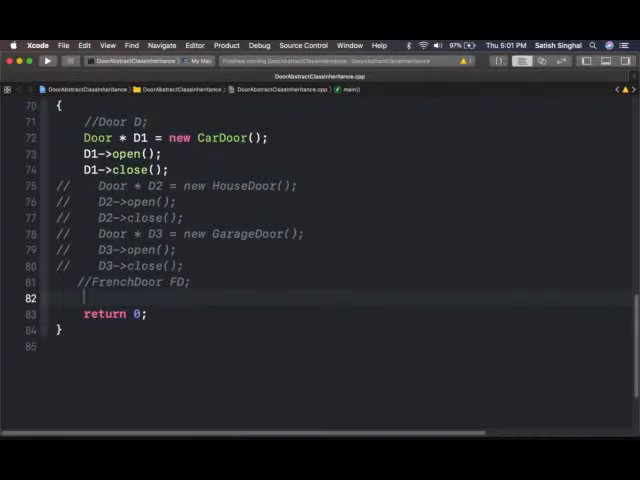
# Type 'Door drs[5]' on line 82 to begin a five-element Door array
pyautogui.write('Door')
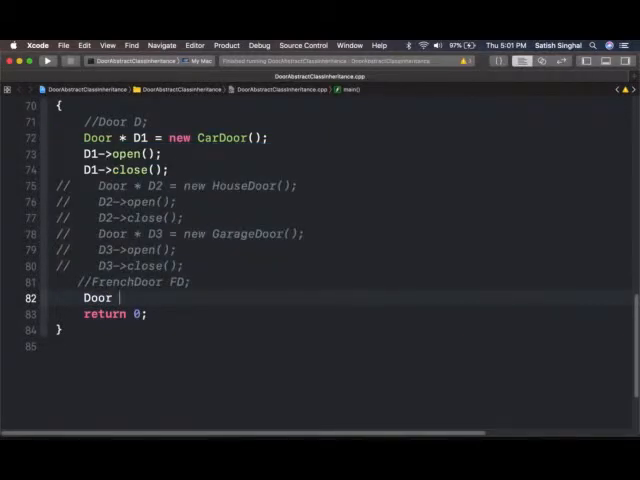
pyautogui.write('drs')
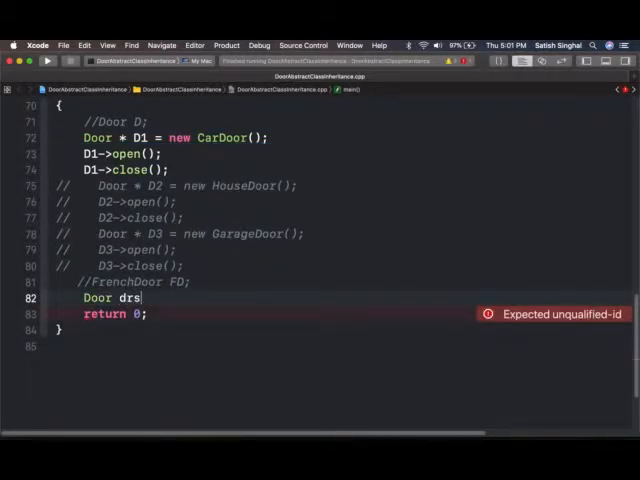
pyautogui.write('[')
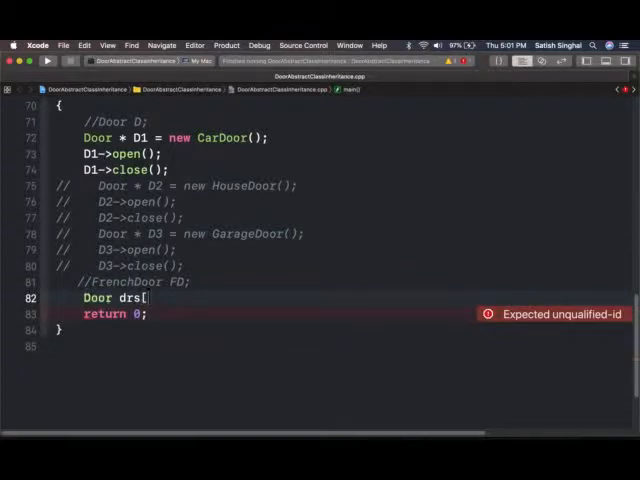
pyautogui.write('5]')
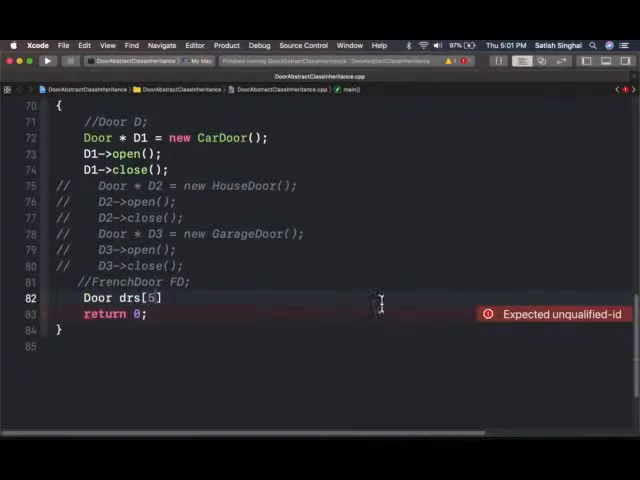
pyautogui.moveTo(235, 300)
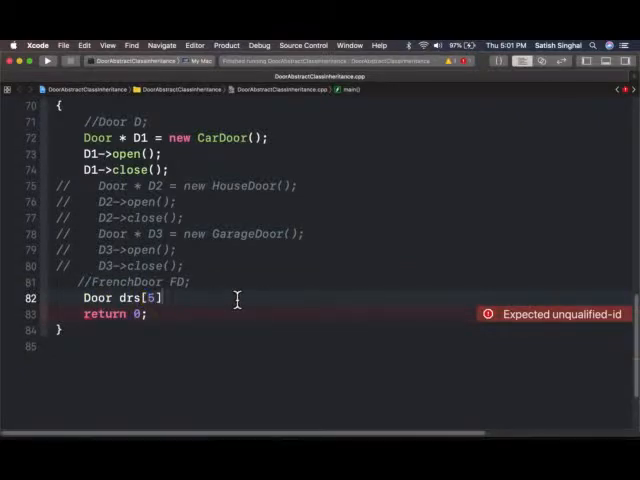